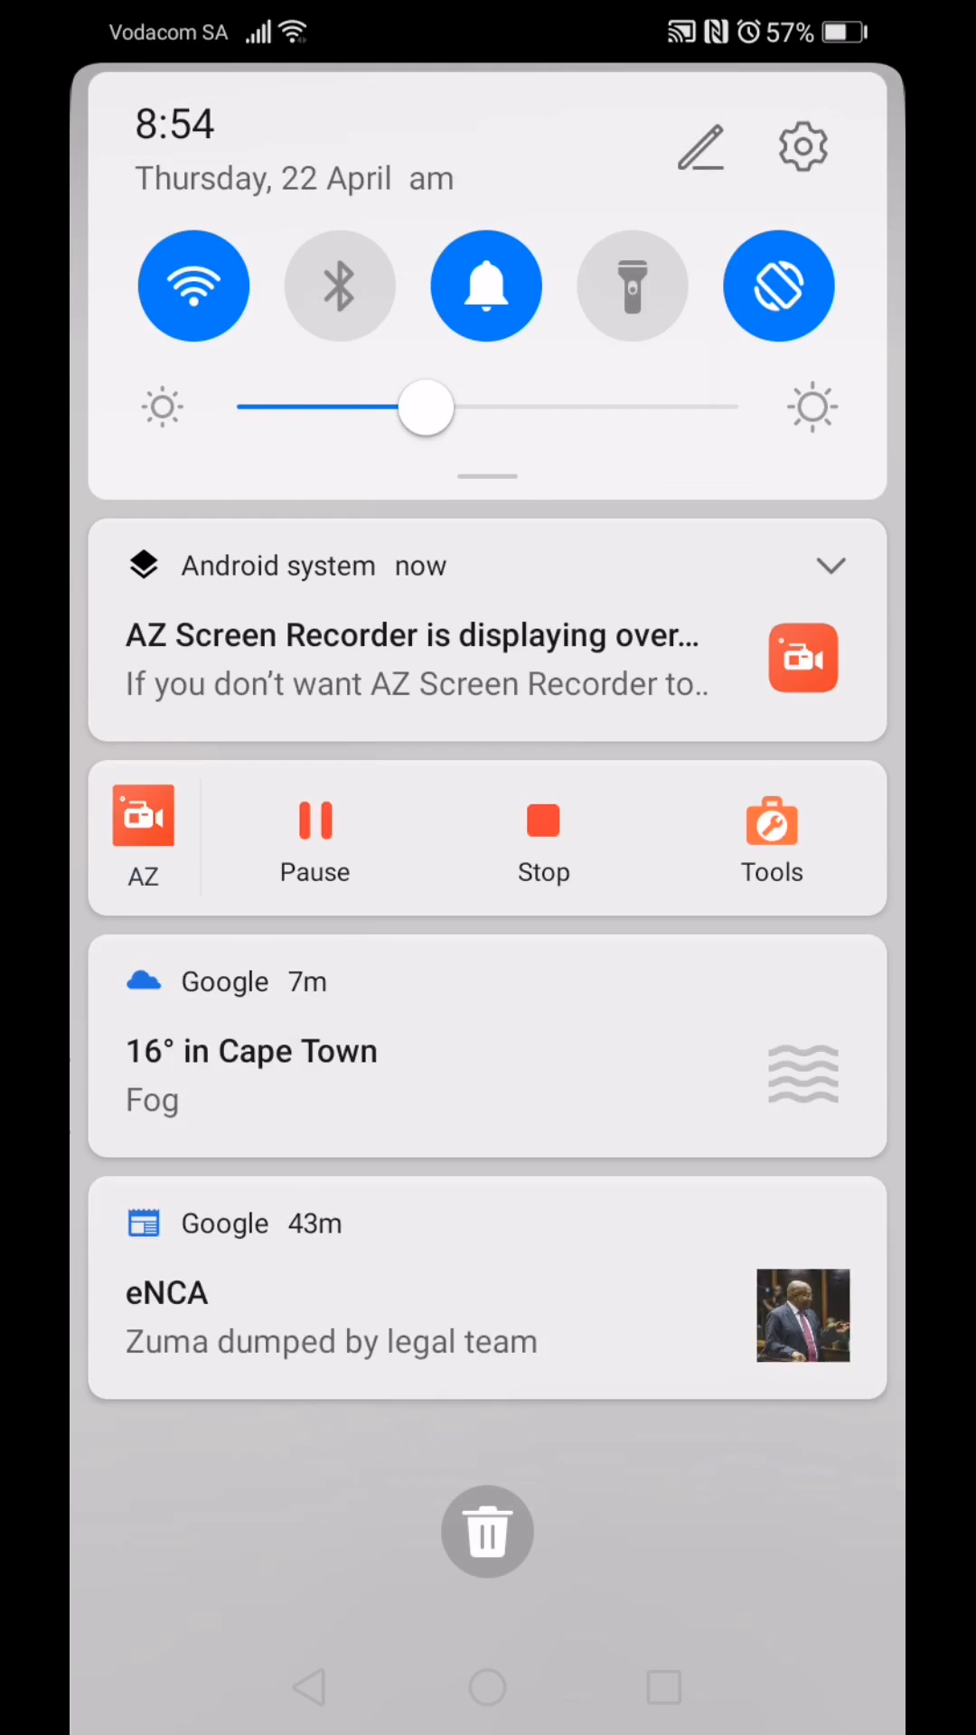
Open Android Settings to reach System > Language & input > Microsoft SwiftKey.
click(801, 147)
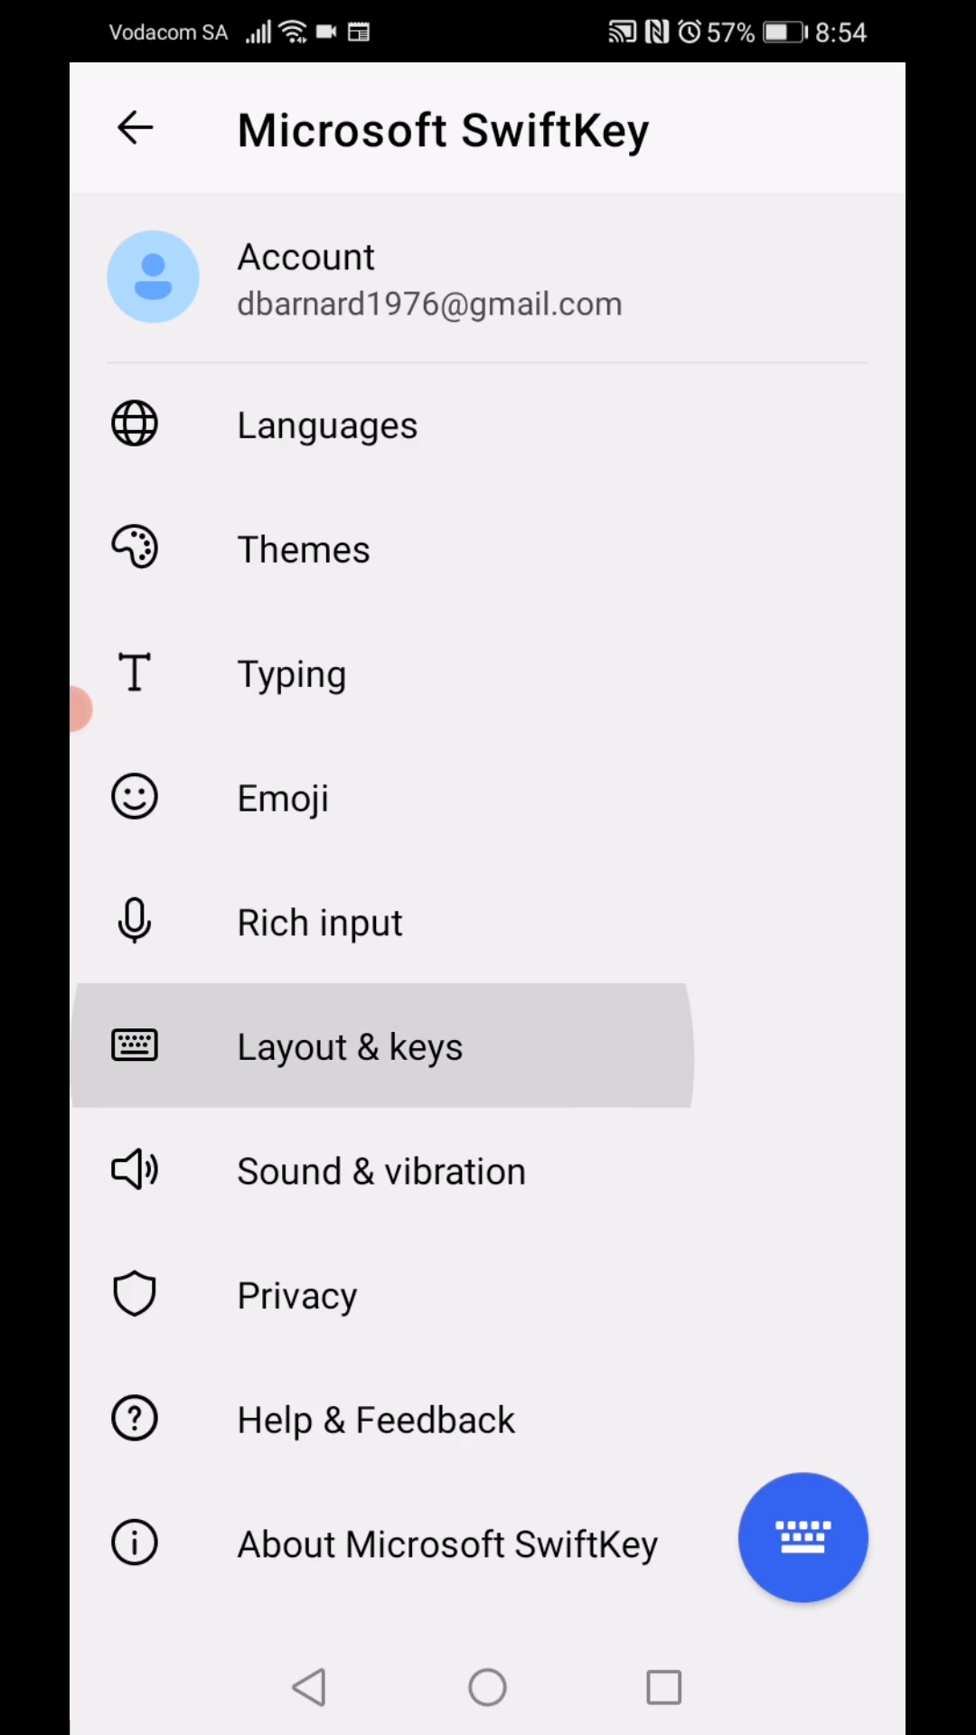
In Layout & keys, switch off Enable URL specific keys, keeping the number row on.
click(348, 1045)
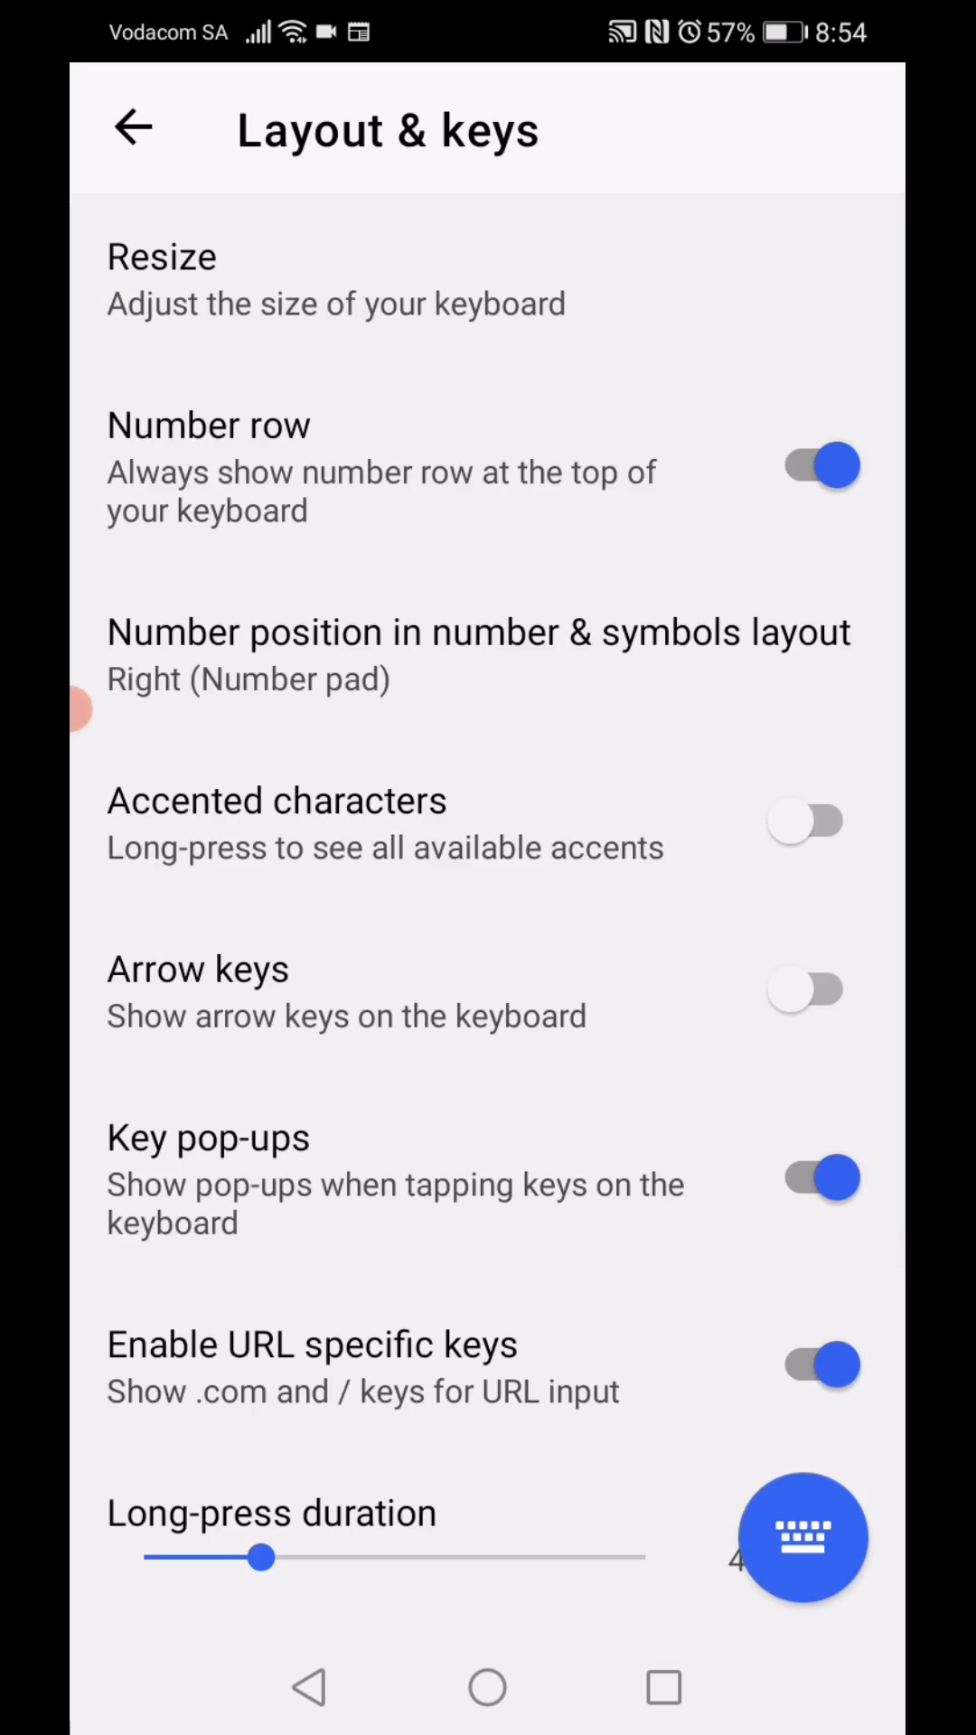
scroll(up, 3)
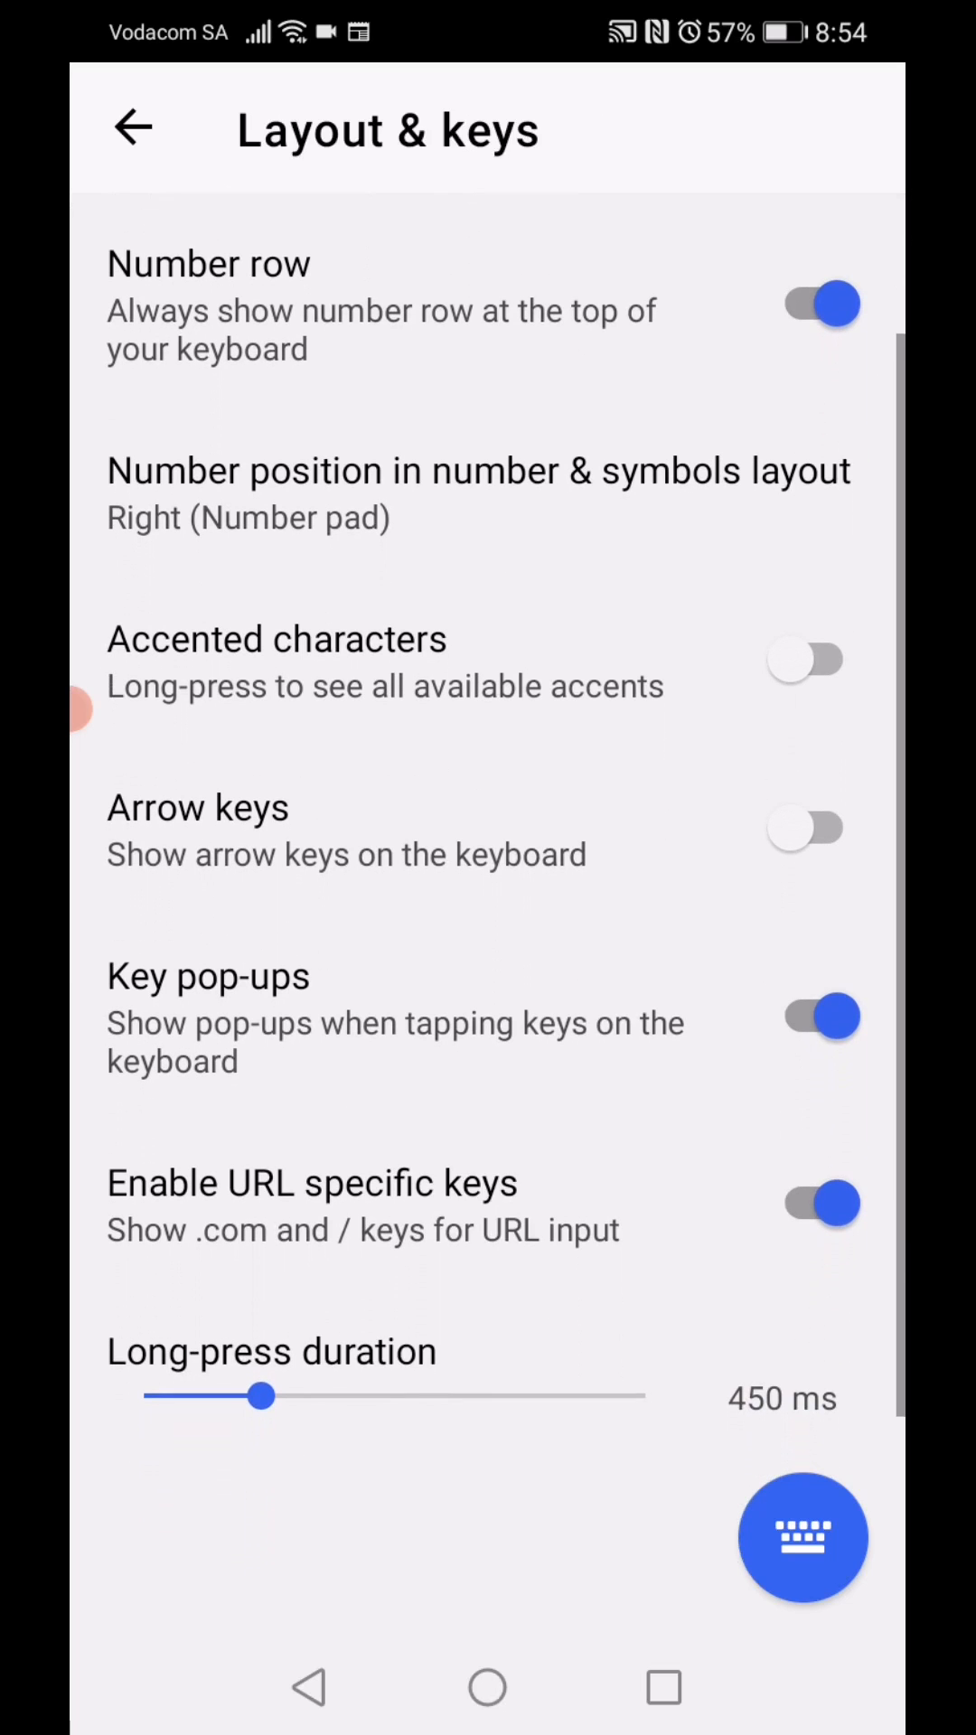
scroll(up, 3)
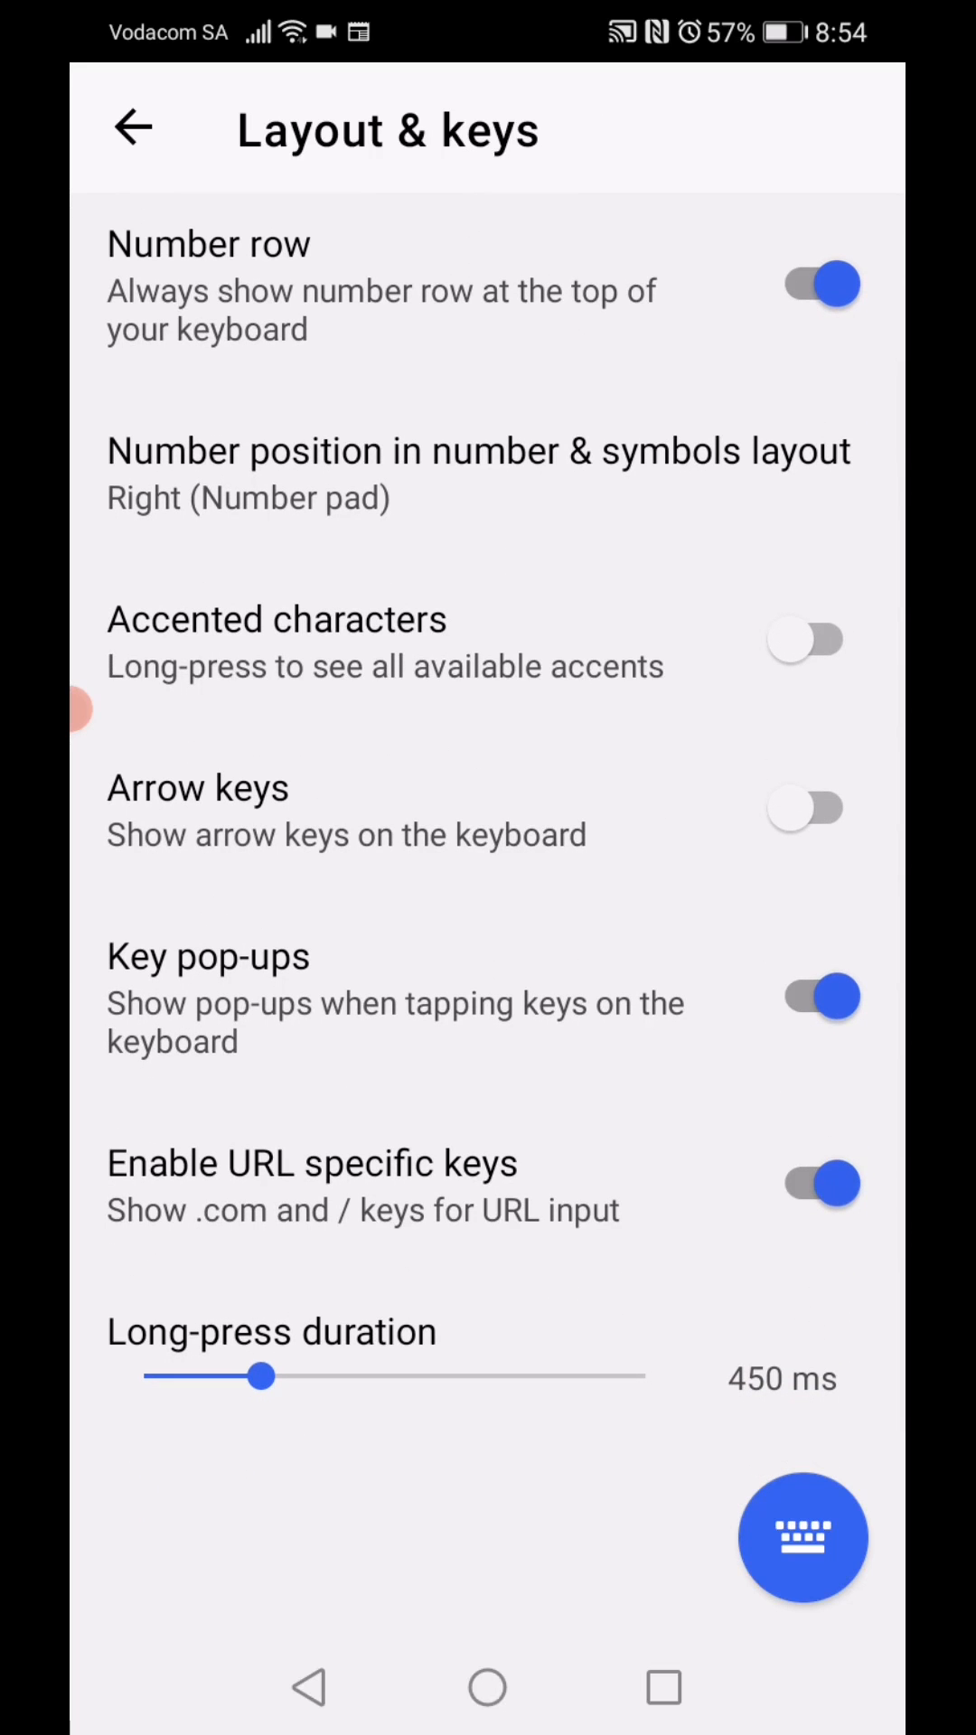
click(807, 1183)
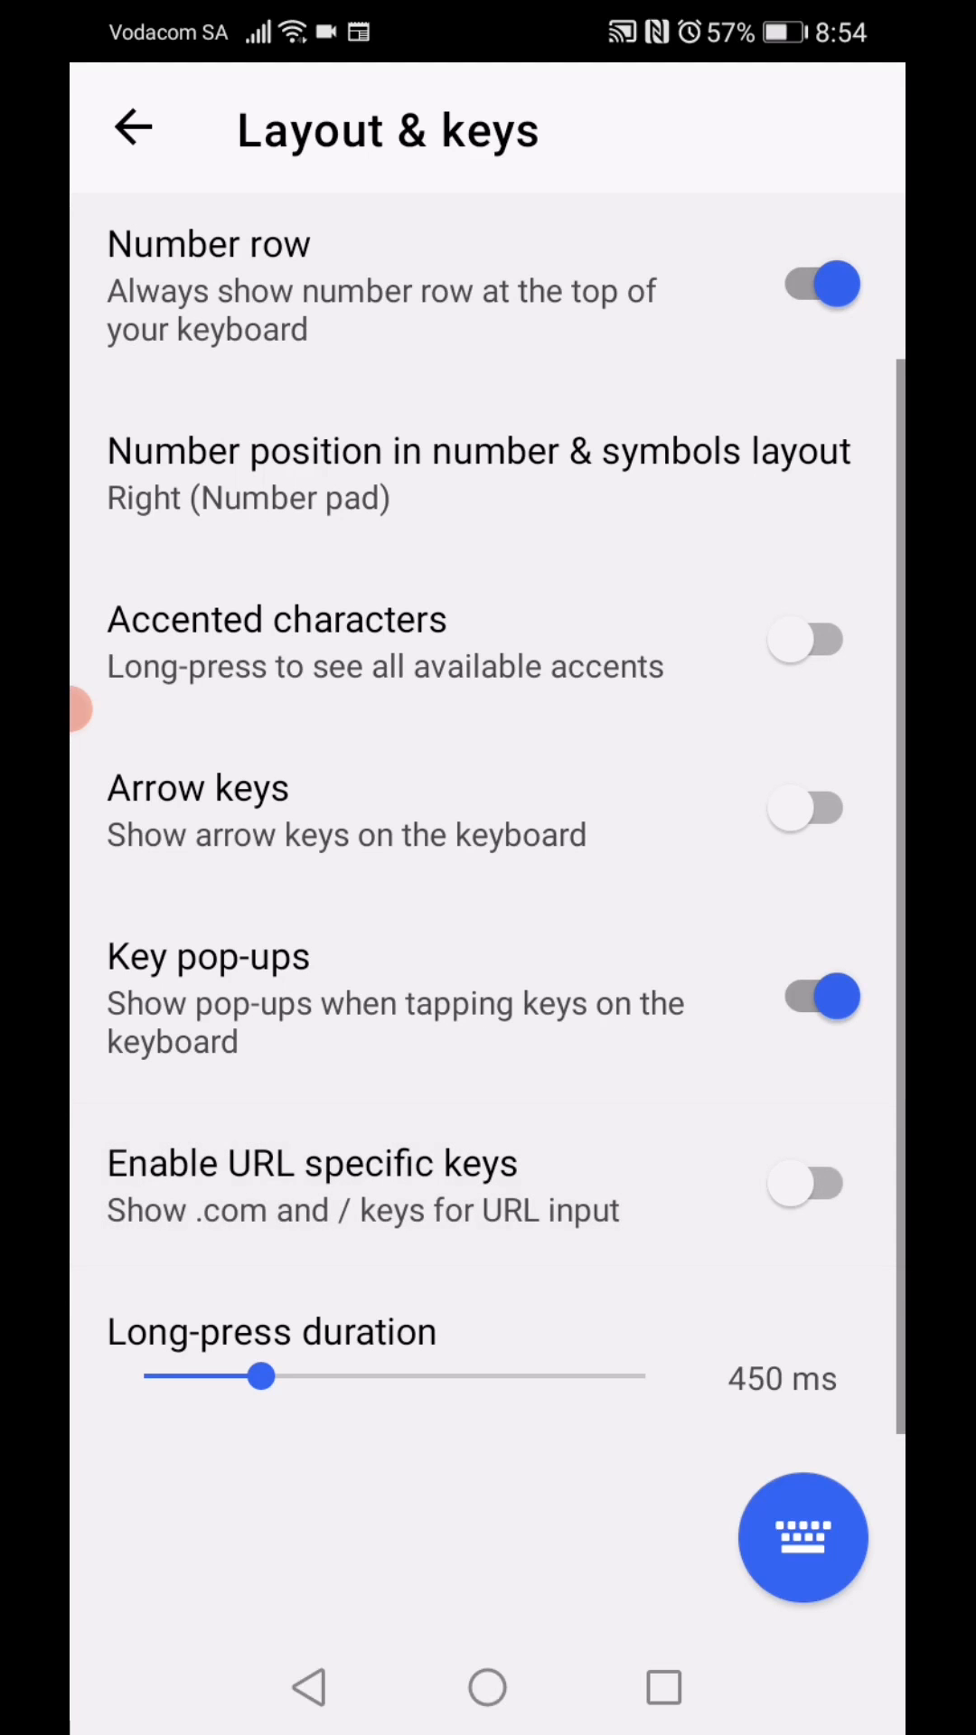
click(307, 1686)
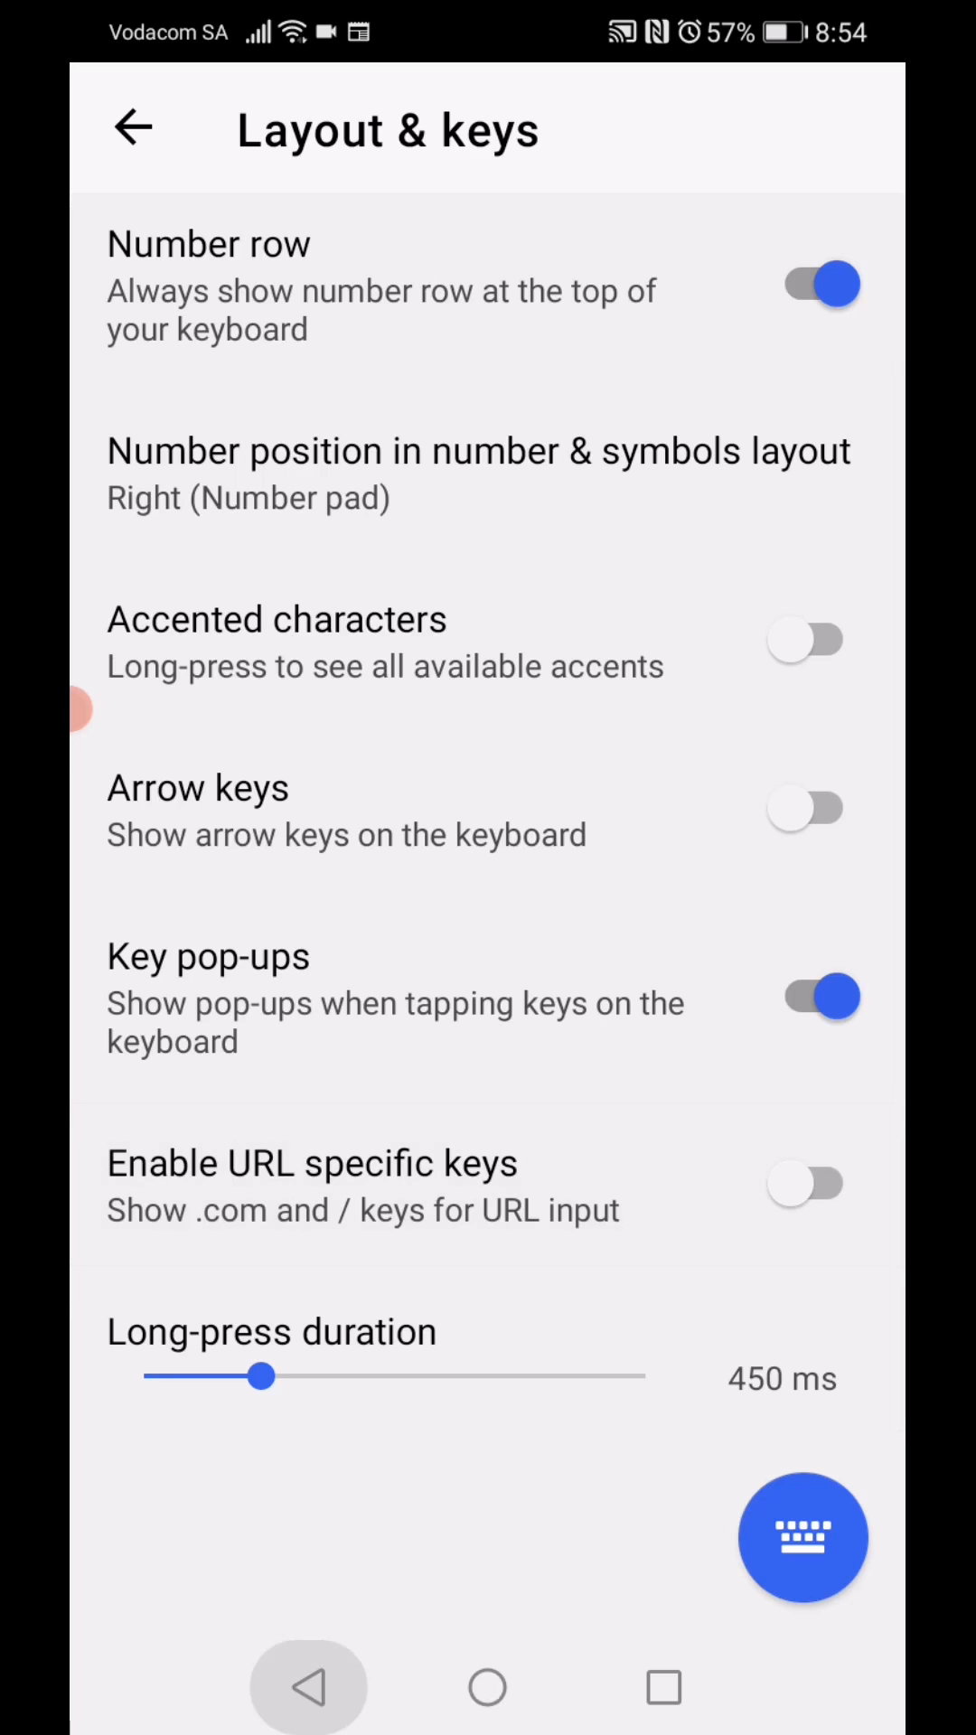
Return to Notes and tap the note body to show the SwiftKey keyboard.
click(661, 1686)
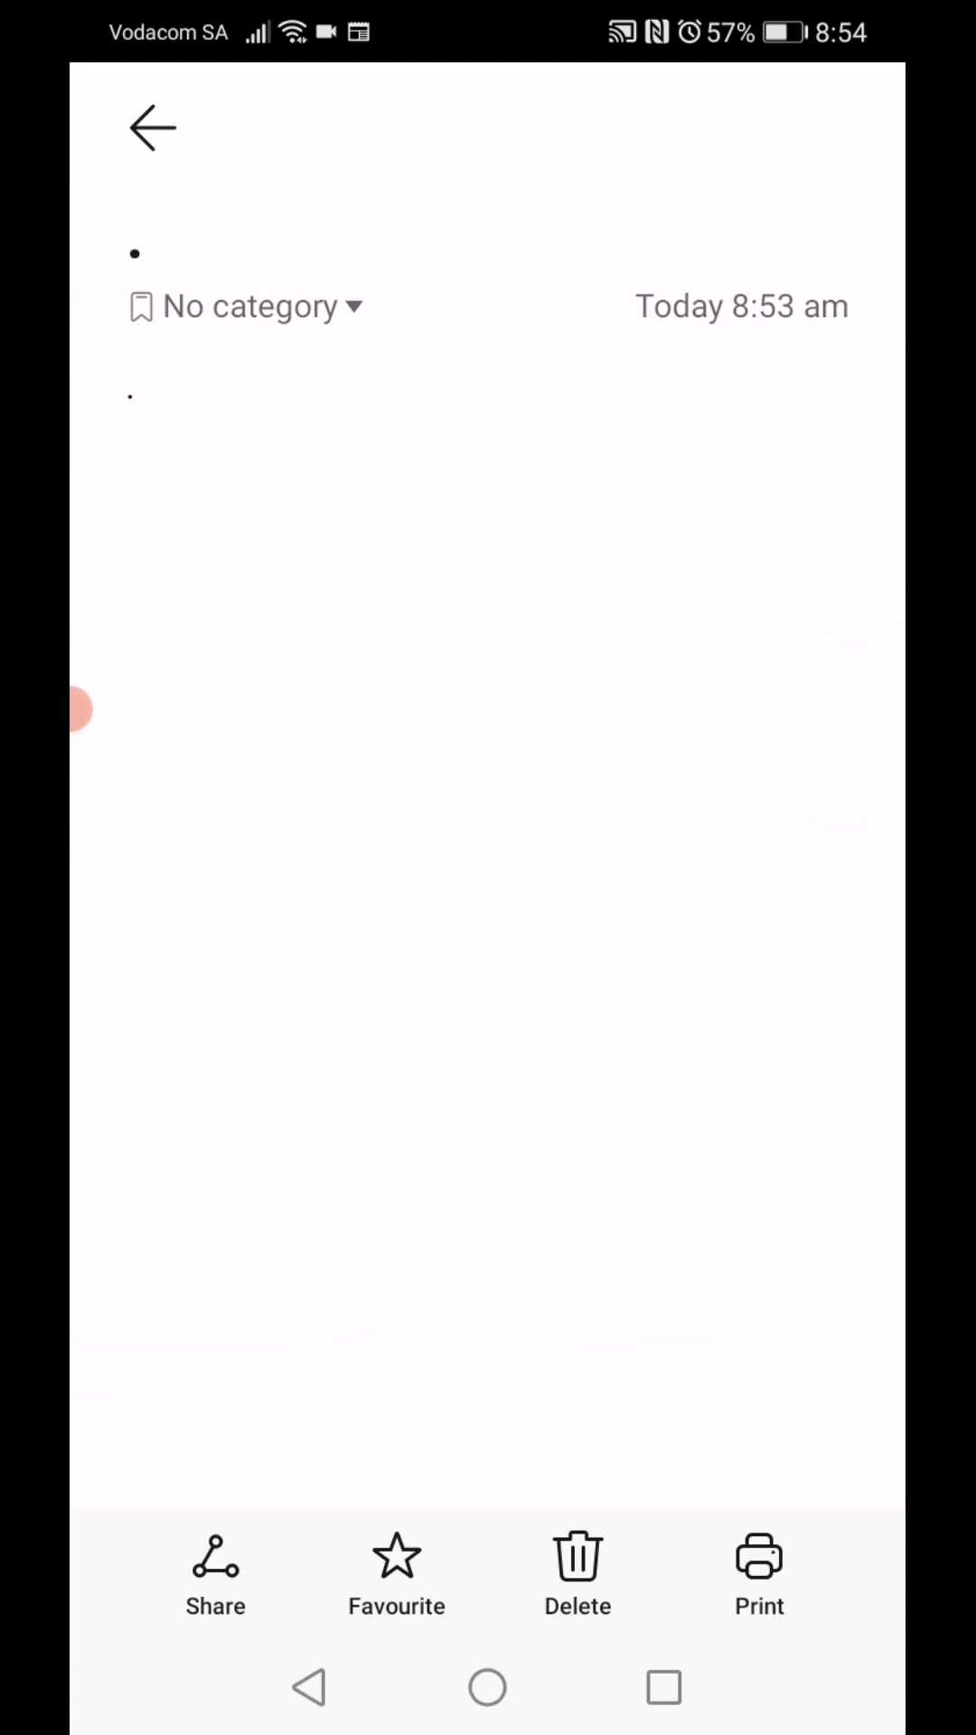
click(144, 399)
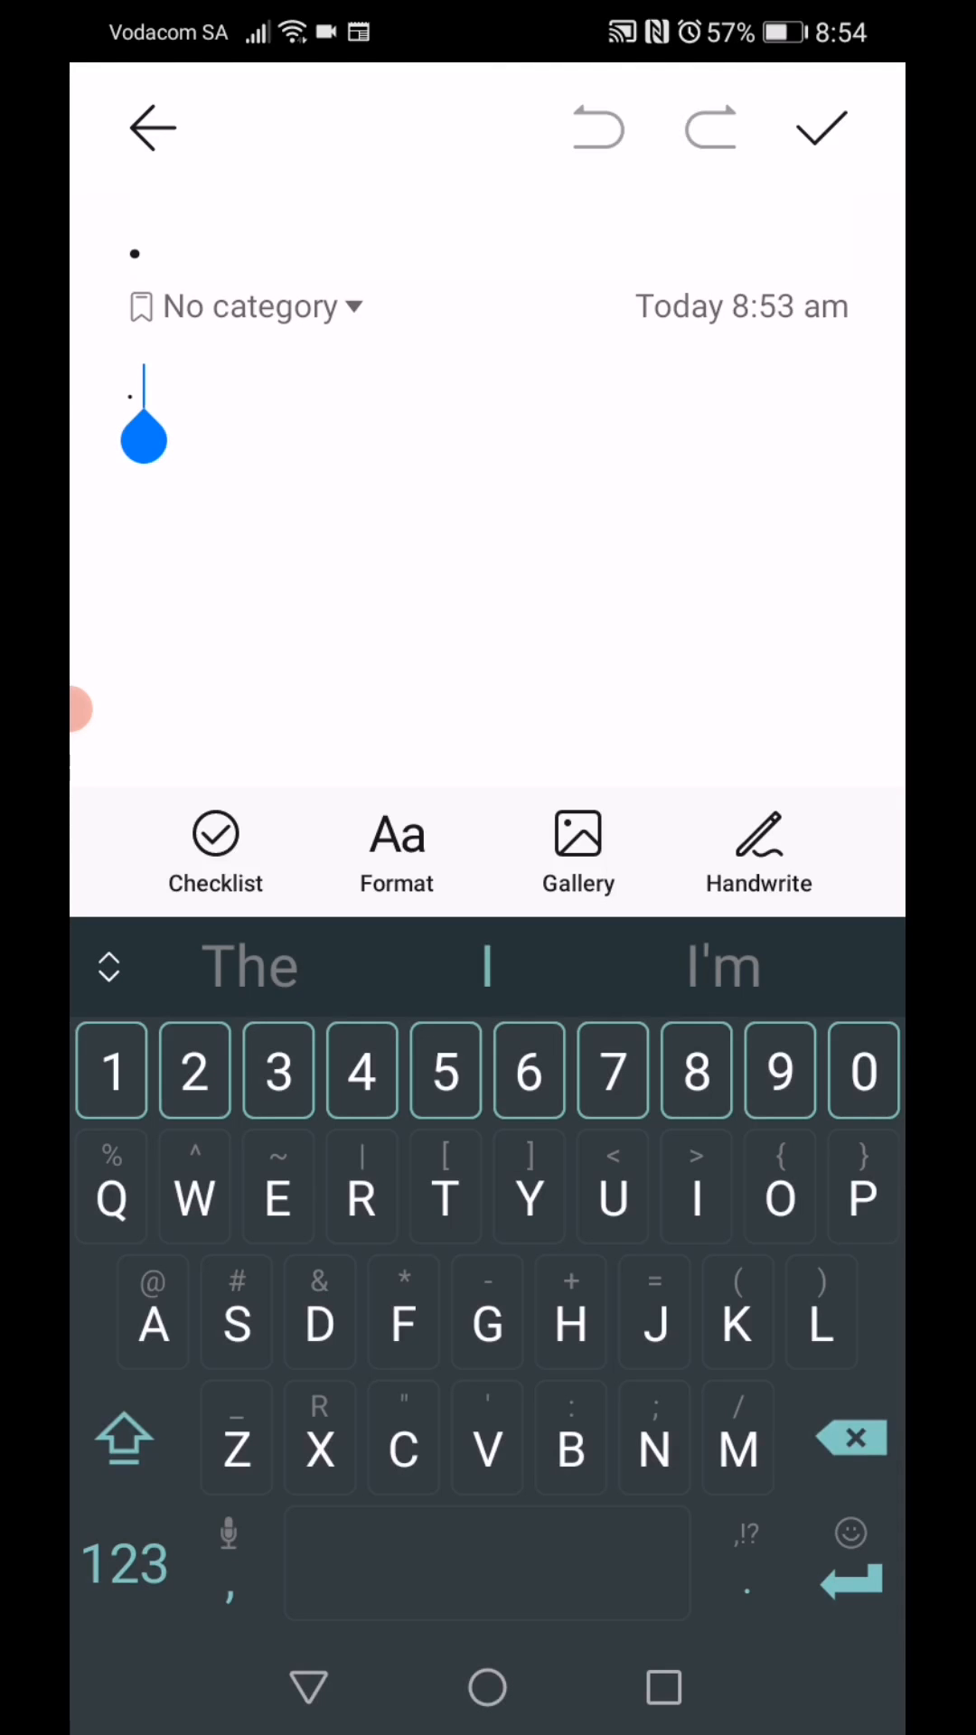